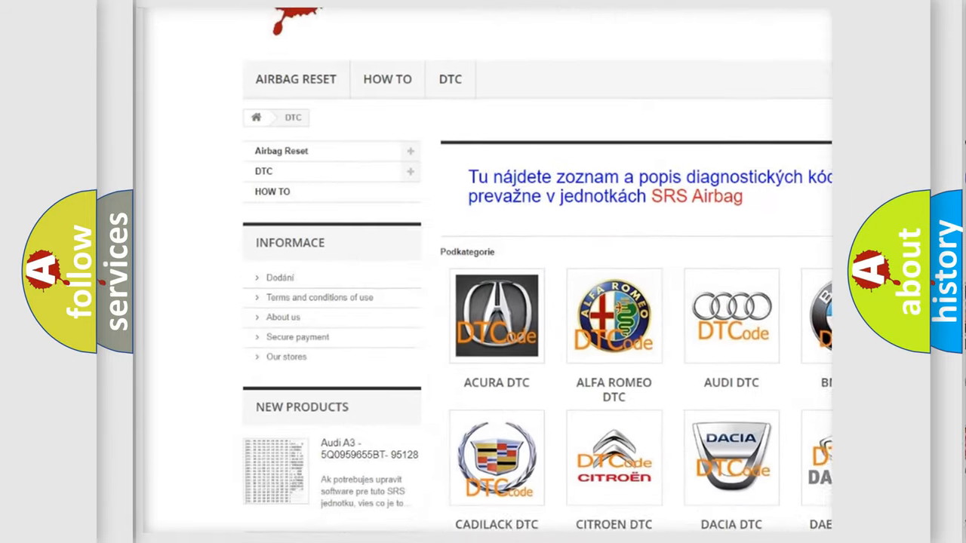
pyautogui.scroll(-3)
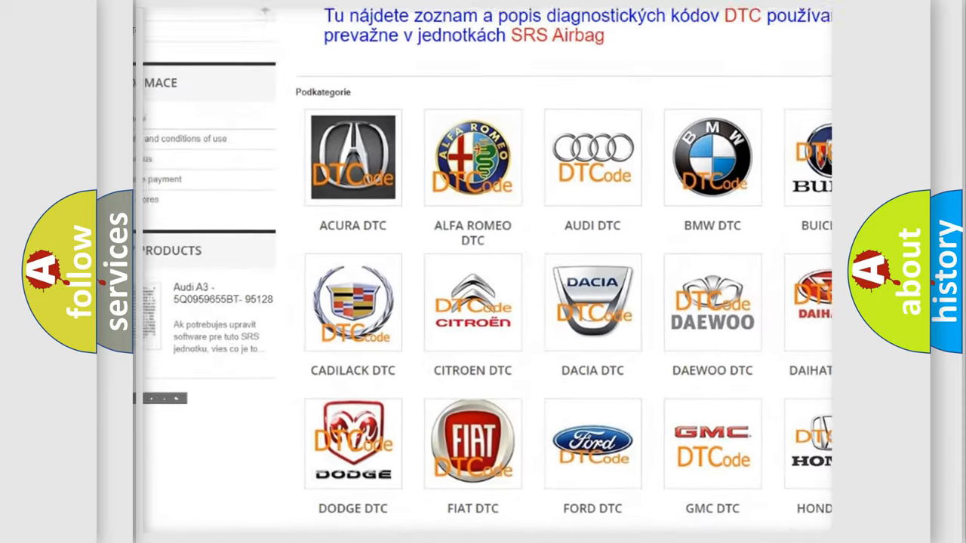
pyautogui.scroll(-3)
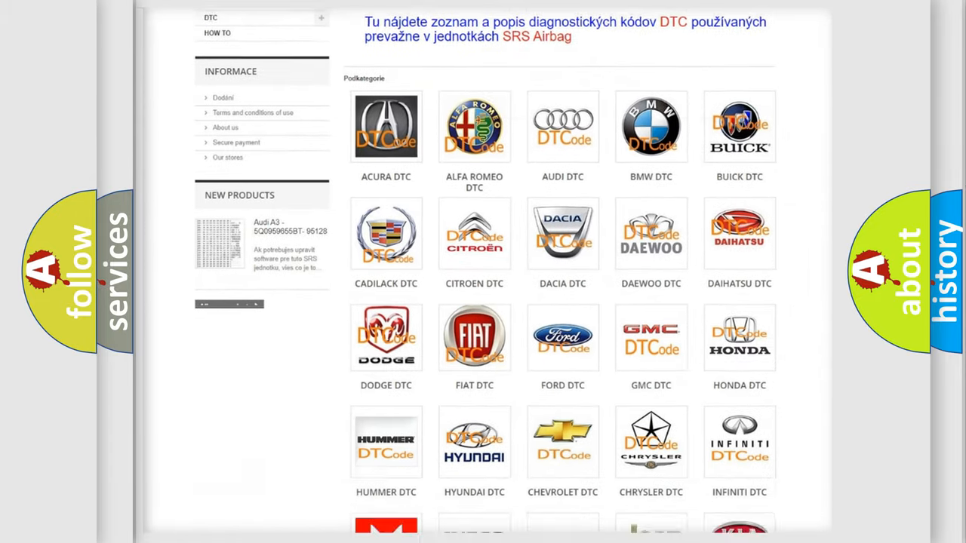
pyautogui.scroll(-3)
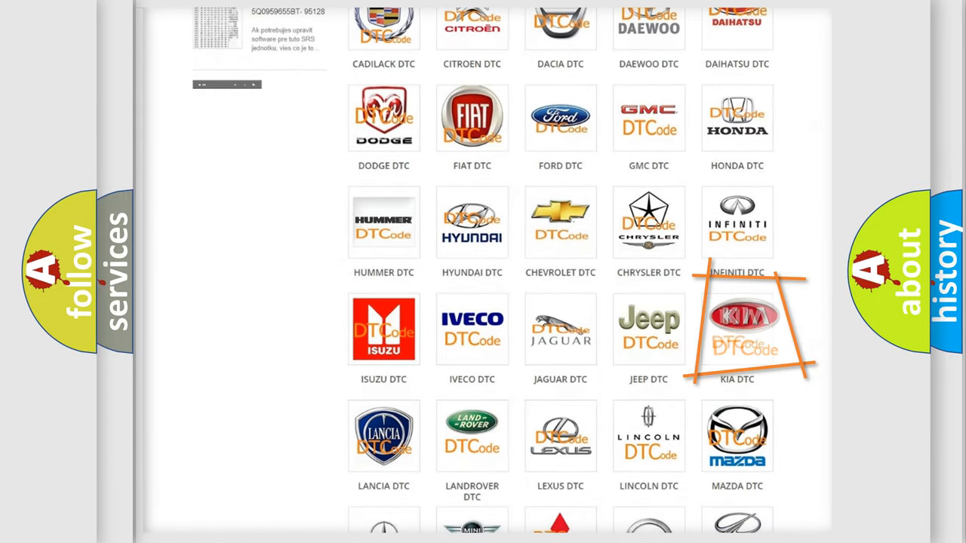